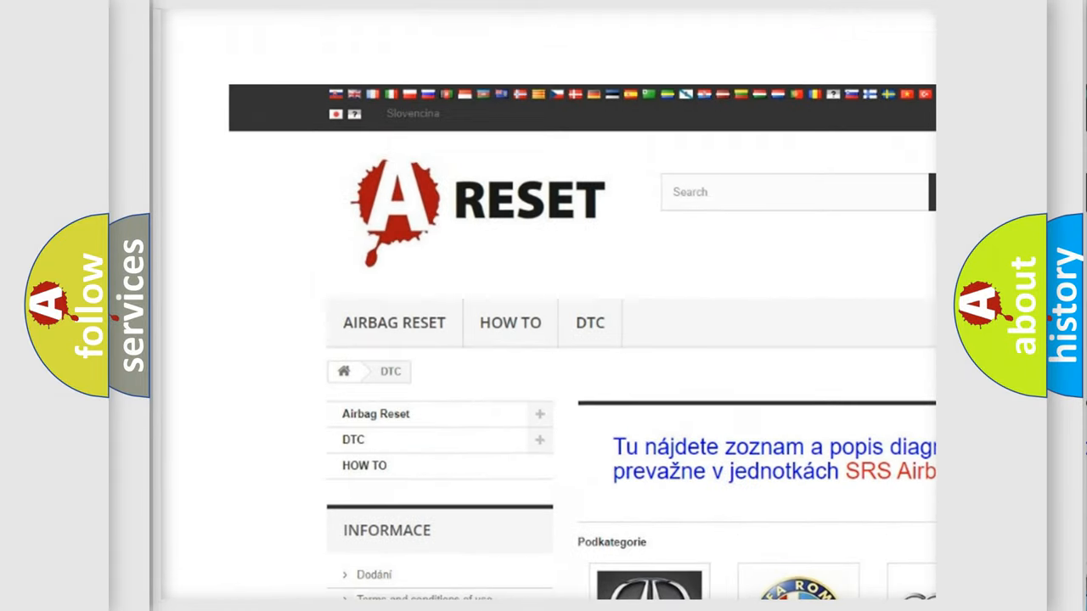
# - Go to the Lincoln DTC page and browse its list of code subcategories
pyautogui.scroll(-3)
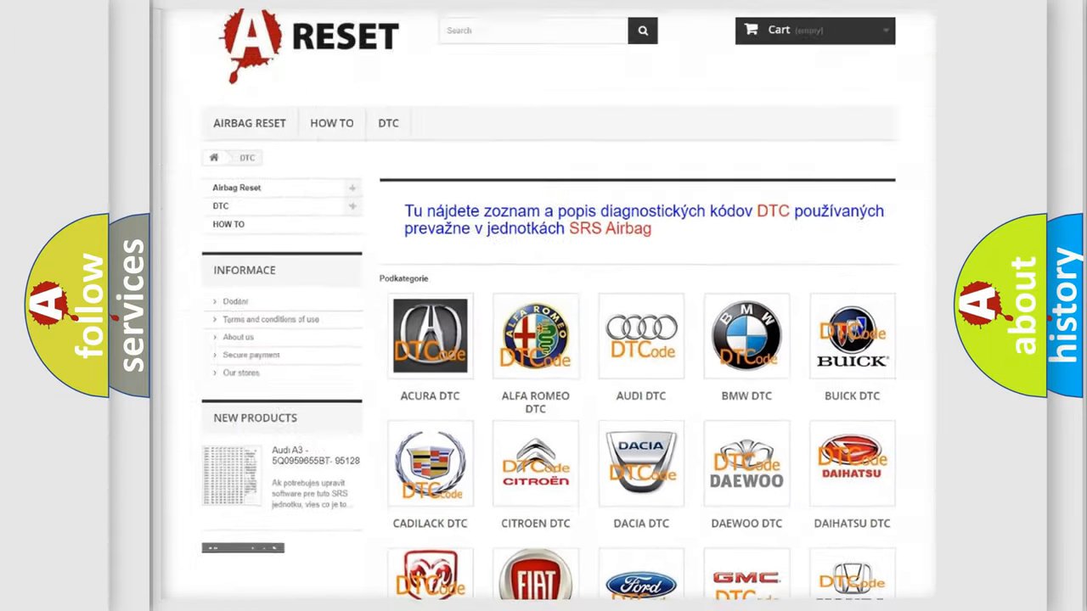
pyautogui.scroll(-3)
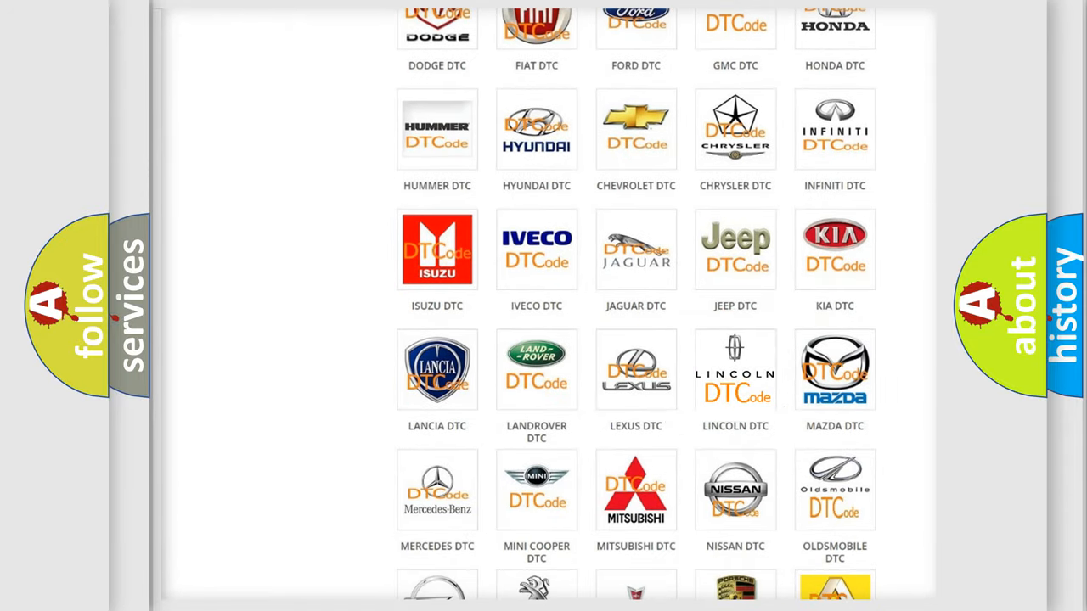
pyautogui.click(736, 371)
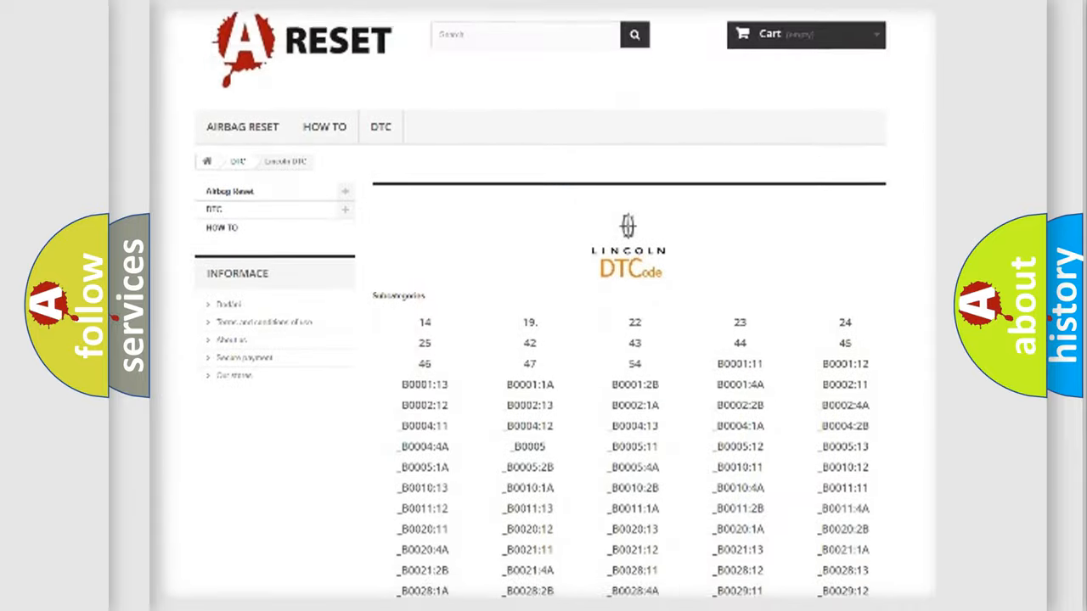
pyautogui.scroll(-3)
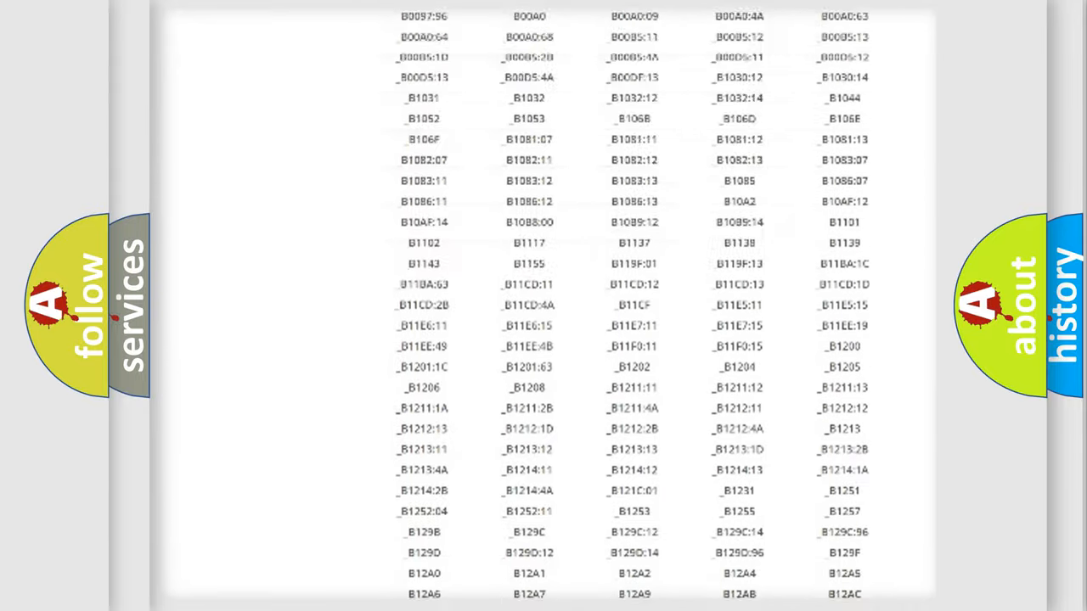
pyautogui.scroll(3)
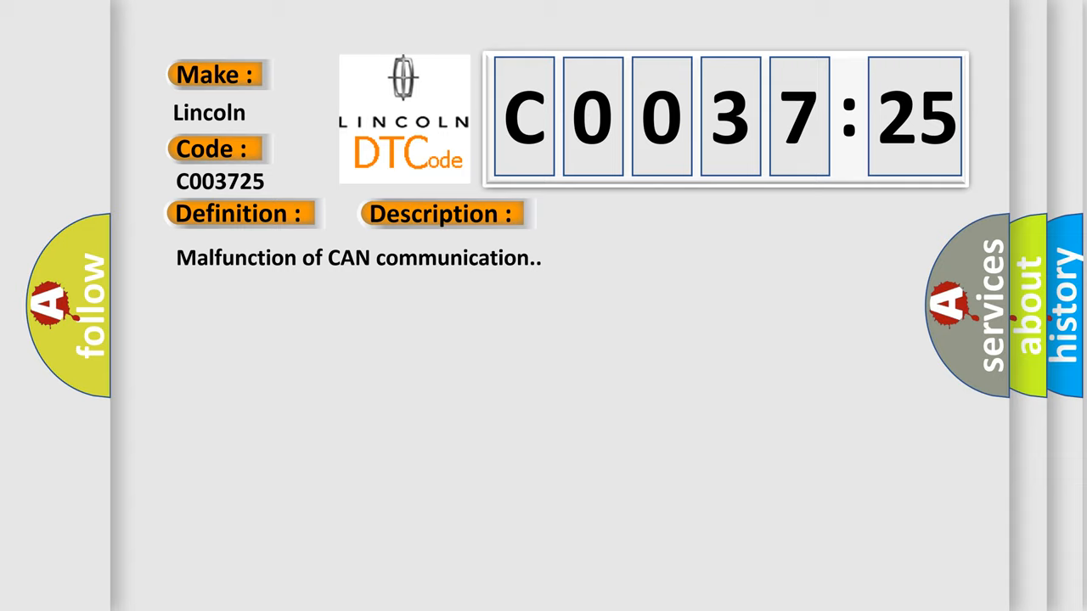
# - Advance to the C003725 explainer slide showing definition, description and causes
pyautogui.click(626, 214)
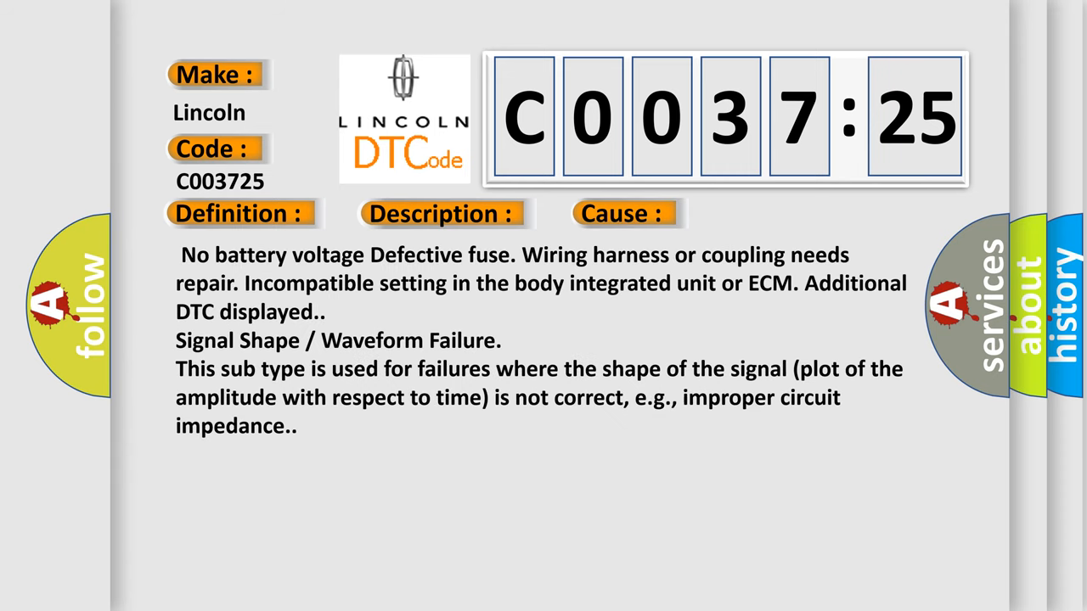